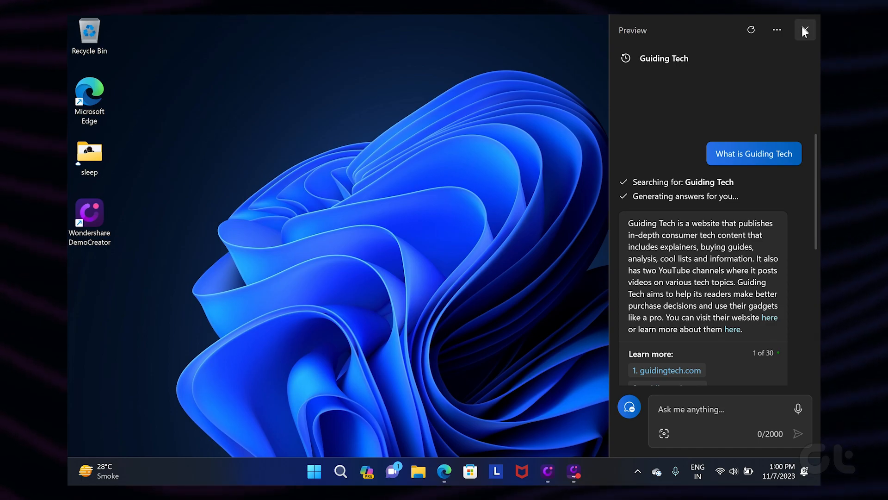
Close the Copilot preview panel to return to the desktop.
left_click(805, 30)
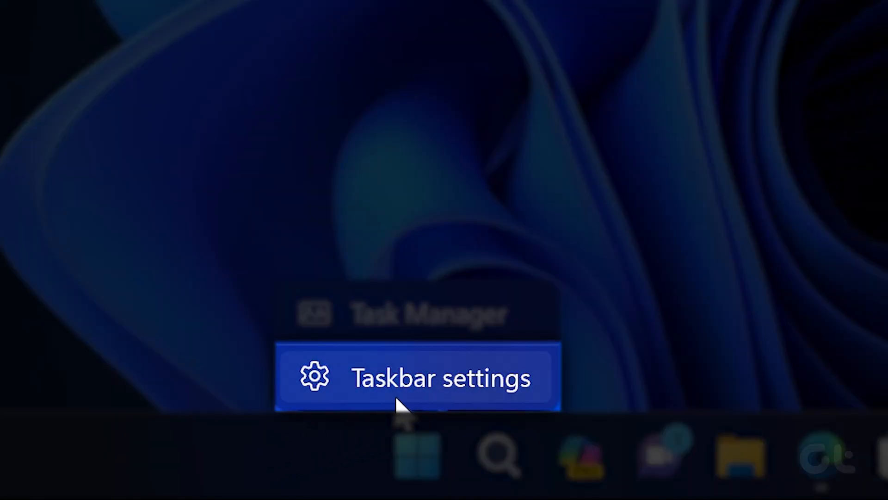
Switch the Copilot (preview) taskbar item to Off in Taskbar settings.
left_click(440, 379)
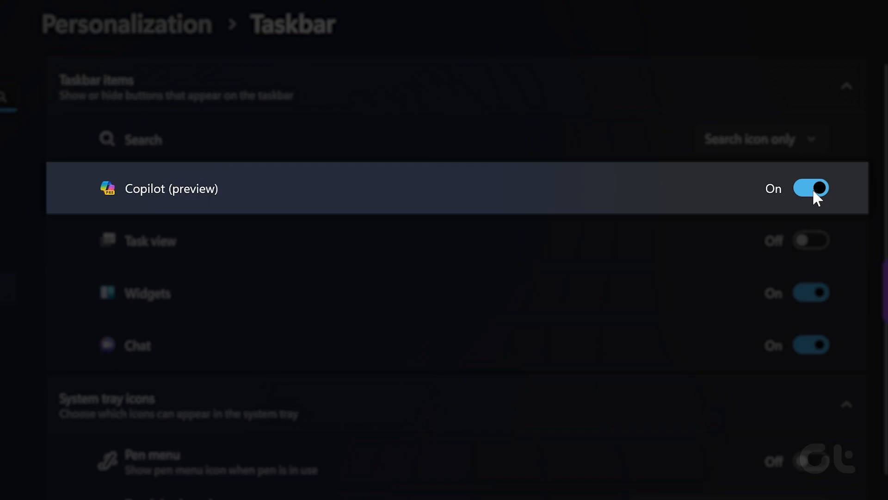
left_click(811, 189)
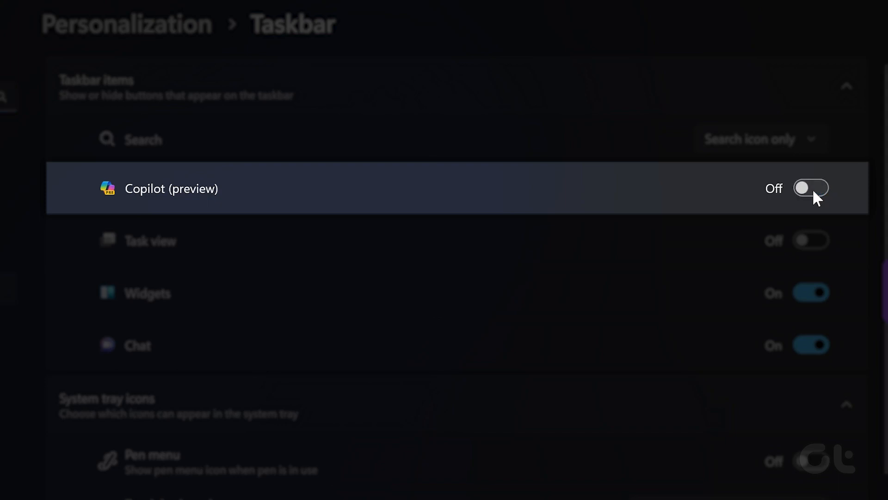
scroll("down", 3)
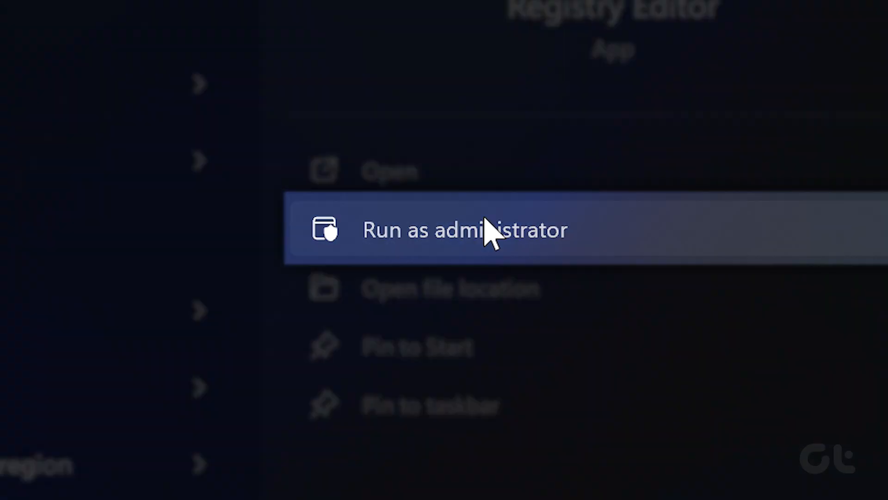
Run Registry Editor as administrator from the Start search.
left_click(487, 236)
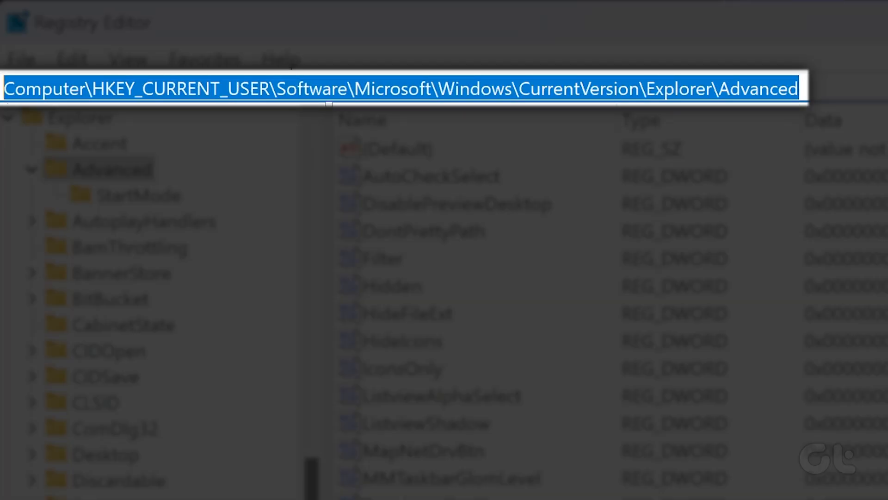
Give ShowCopilotButton under Explorer\Advanced the value data 1 and confirm.
scroll("down", 3)
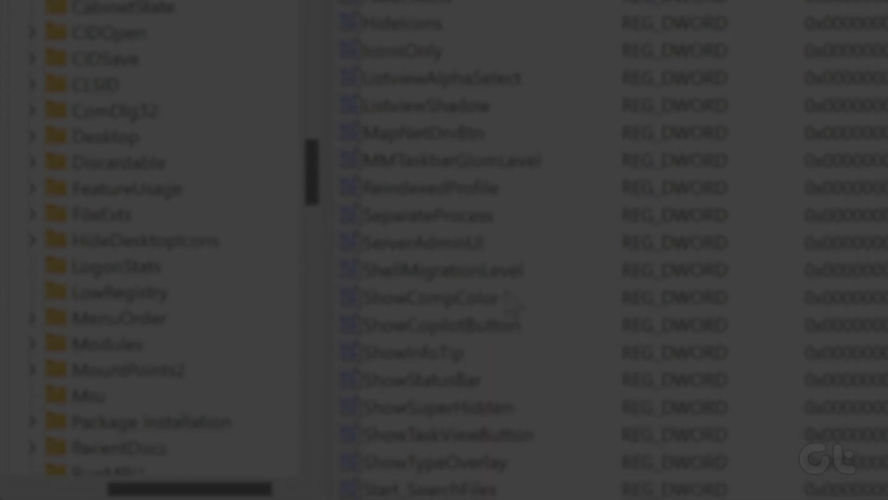
left_click(440, 325)
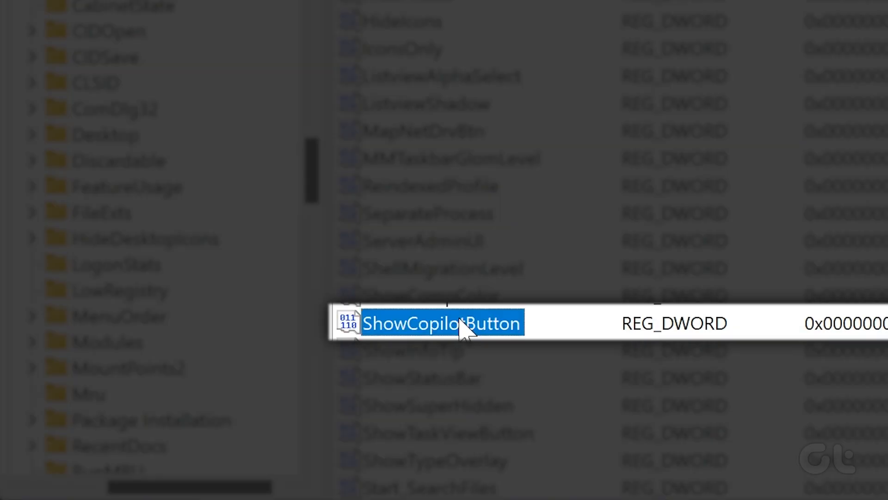
double_click(444, 324)
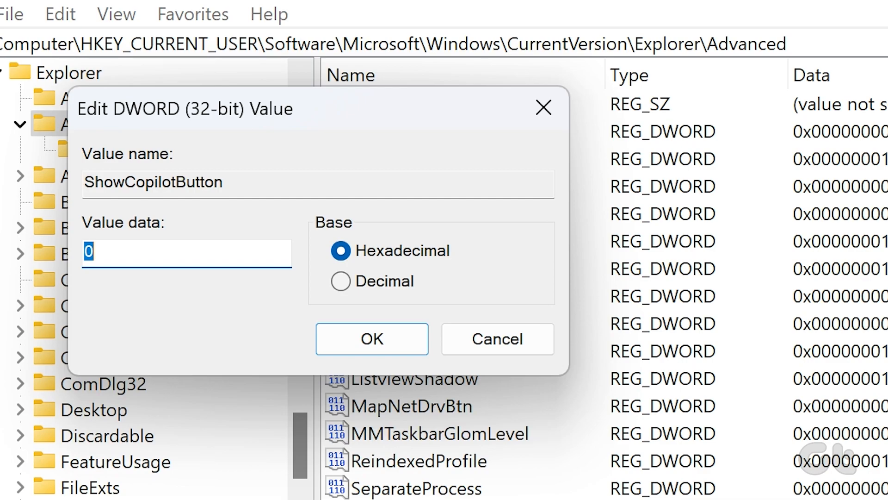
type("1")
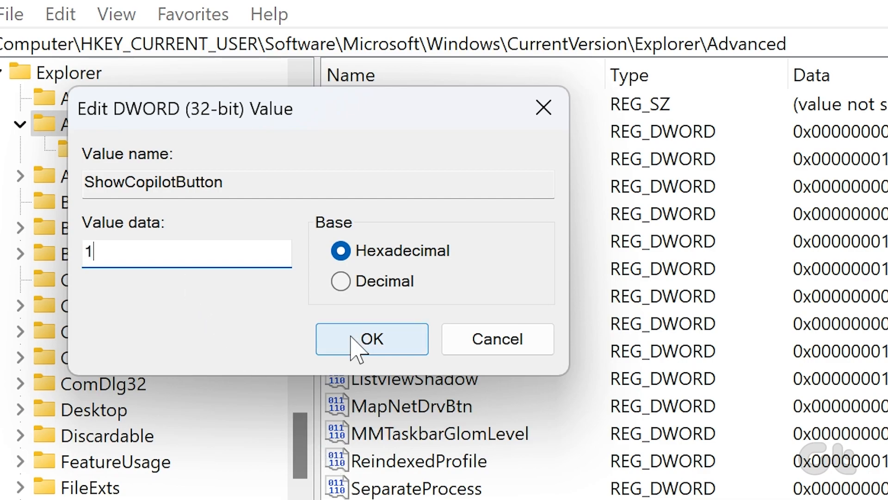
left_click(372, 338)
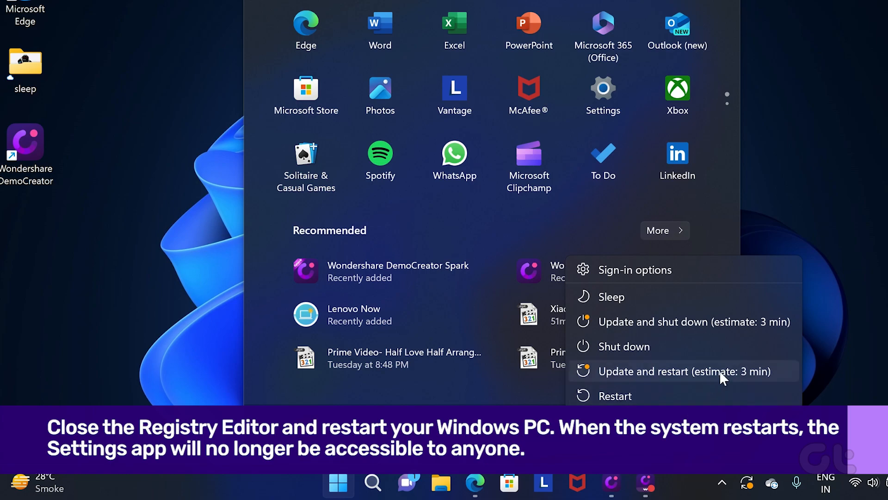
mouse_move(817, 357)
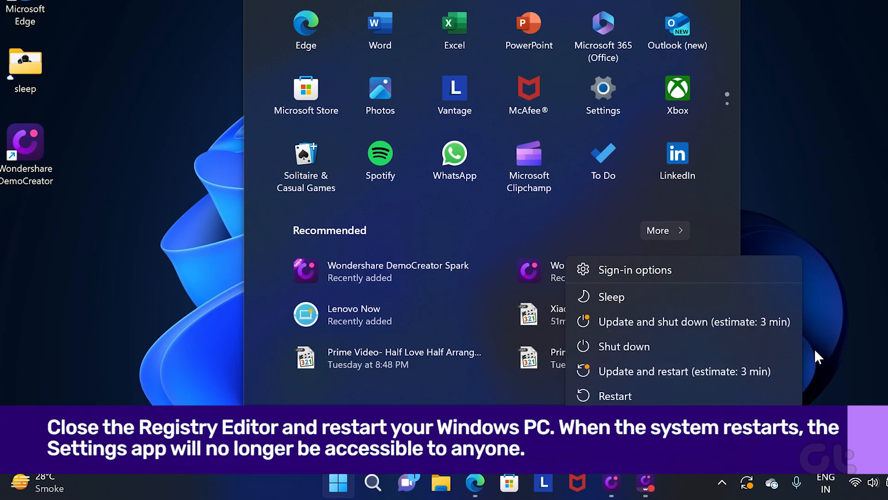